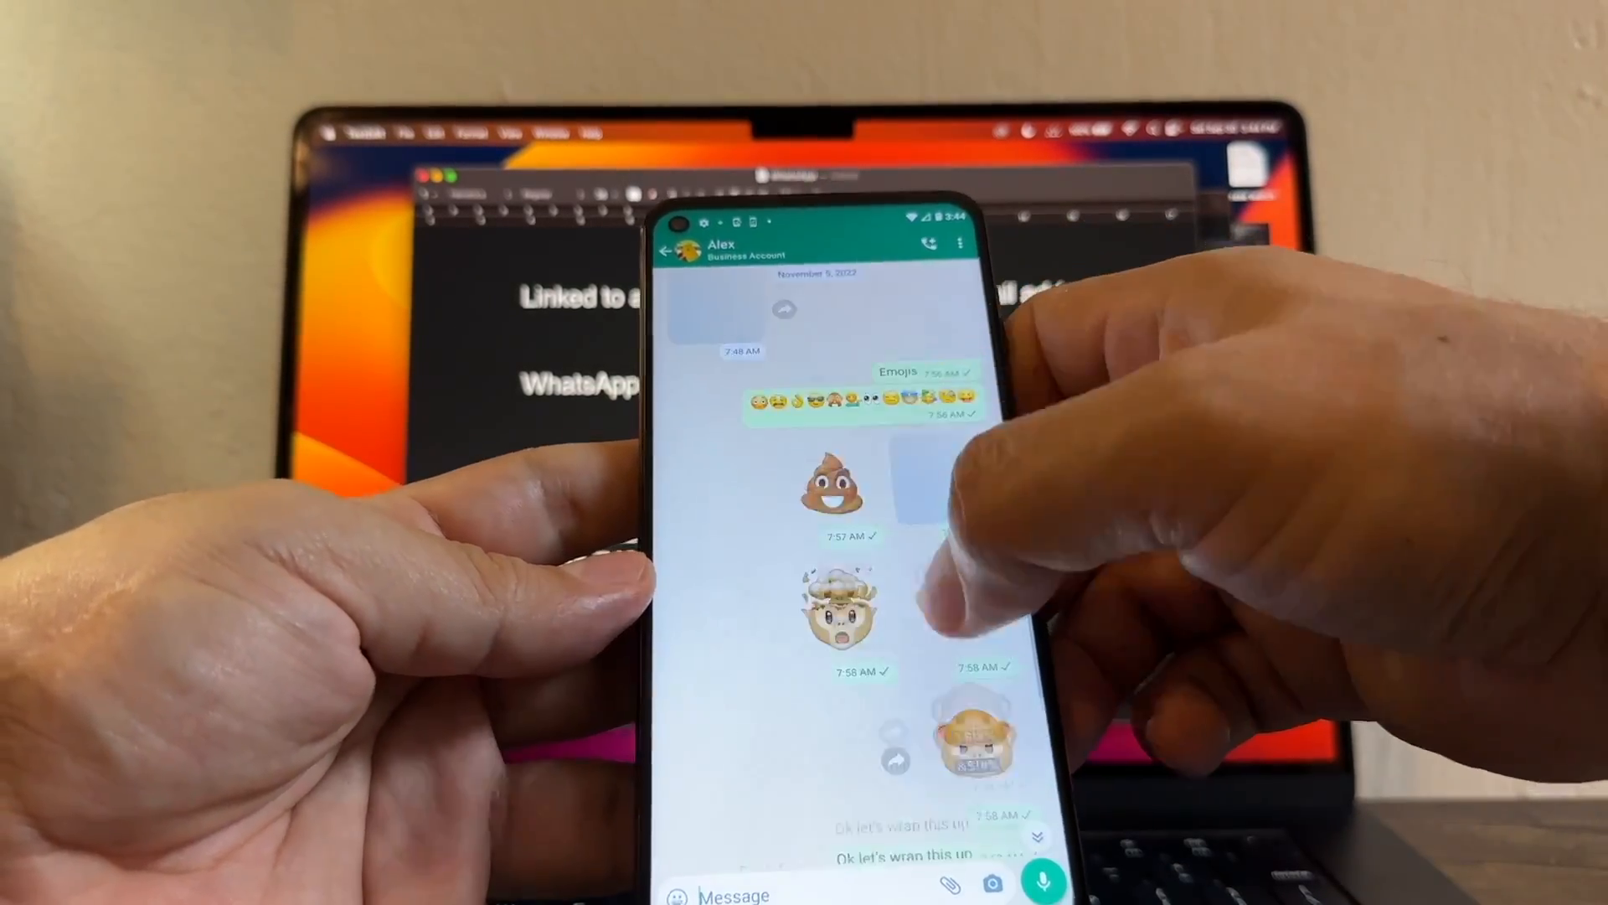
pyautogui.scroll(-3)
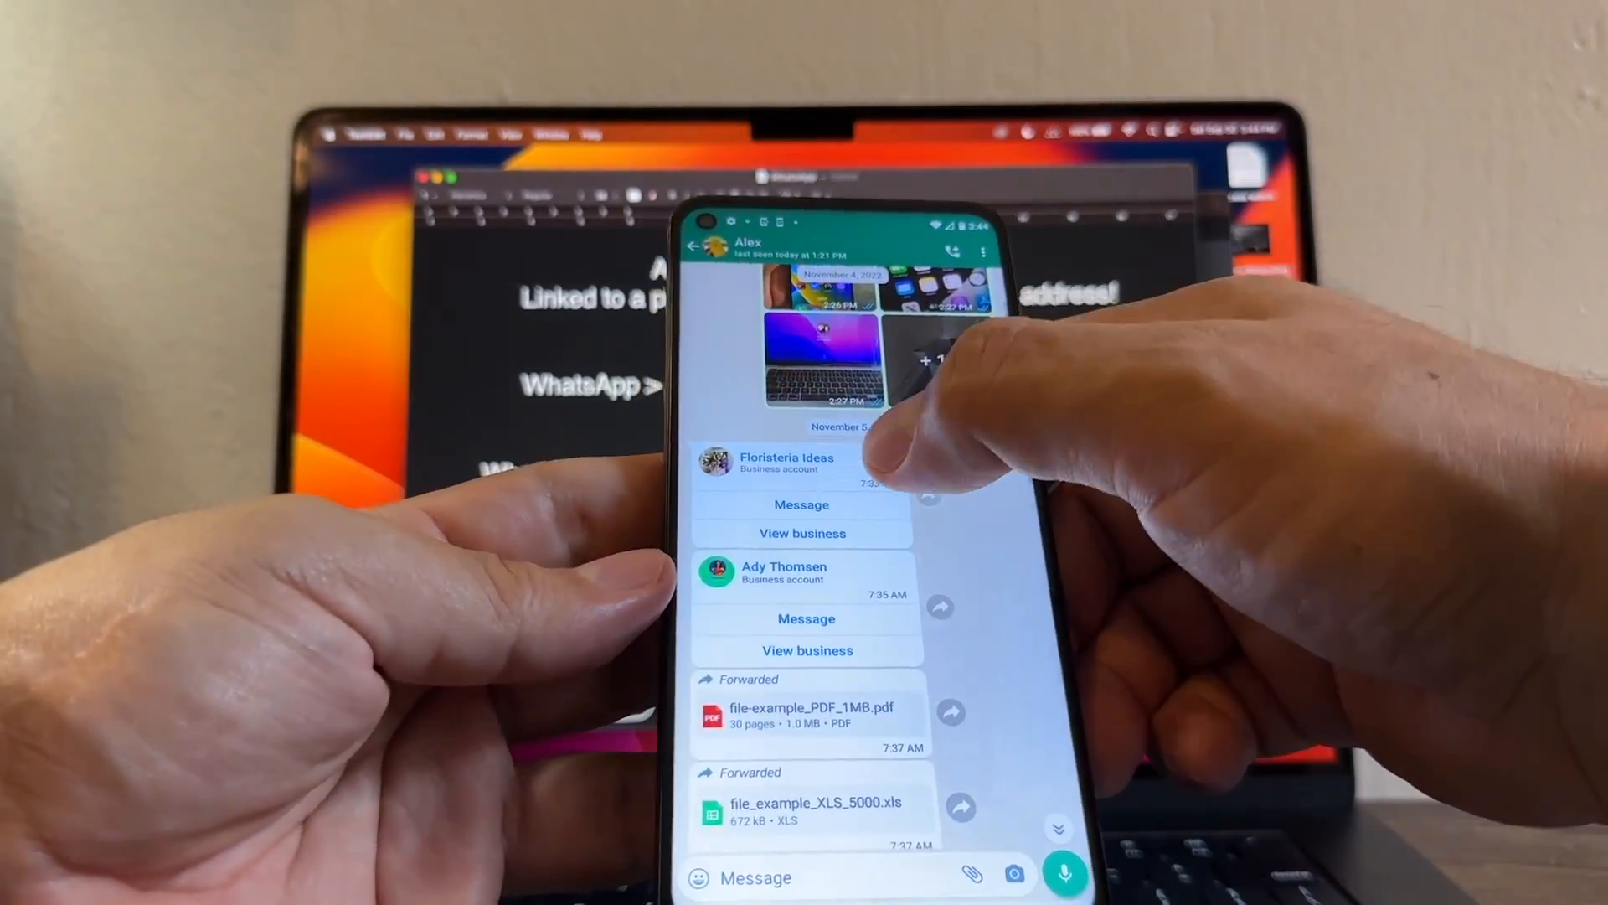
pyautogui.scroll(3)
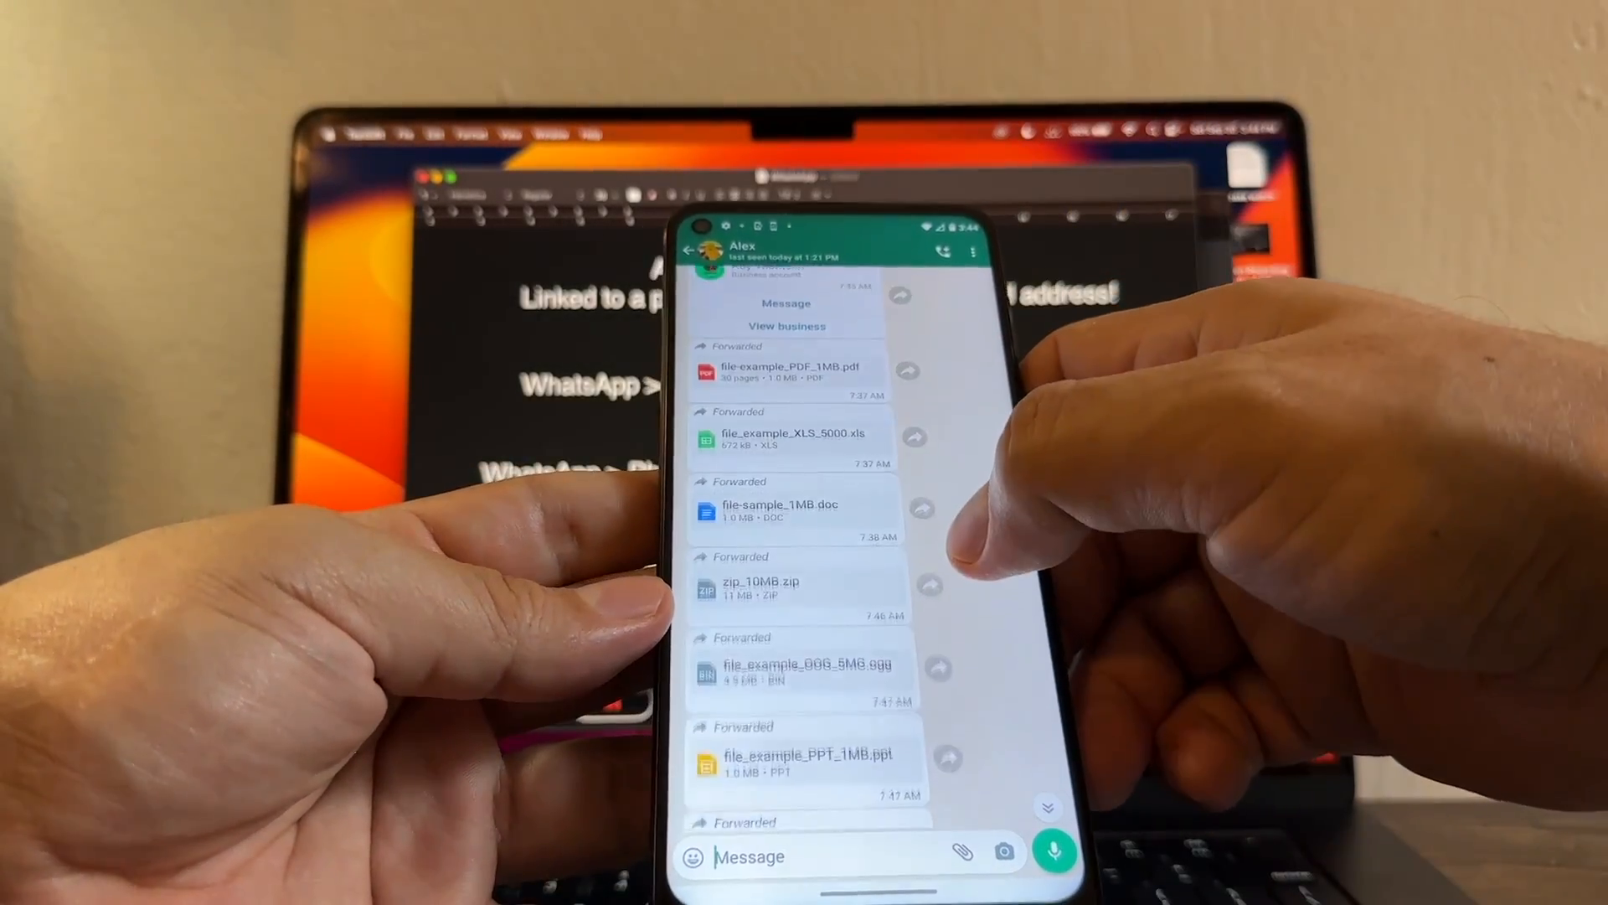
pyautogui.scroll(-3)
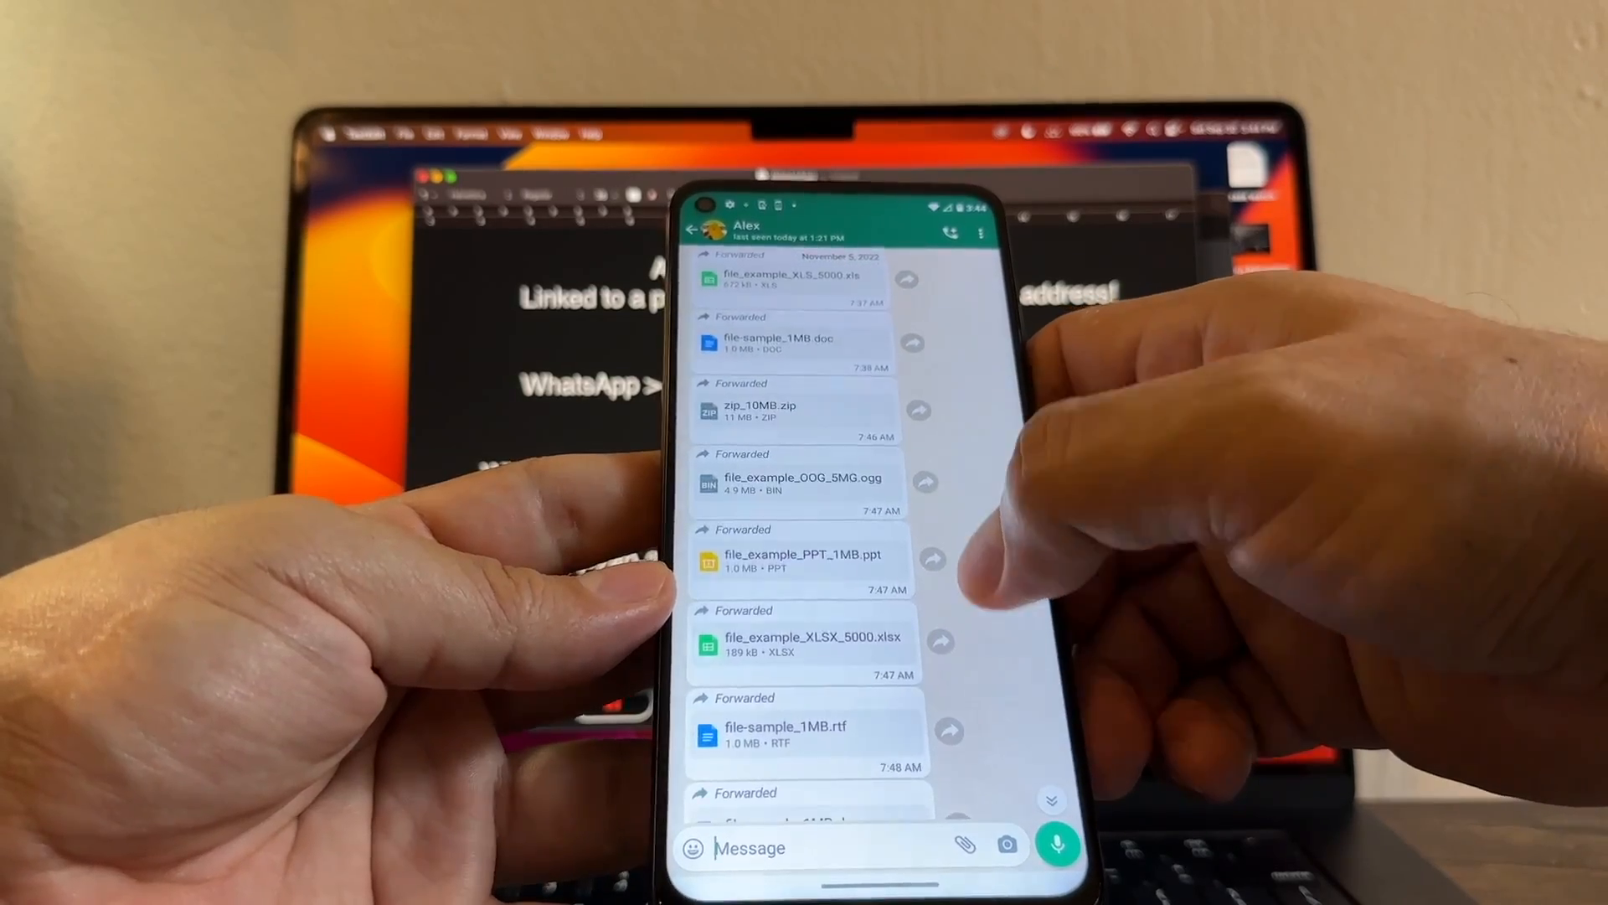